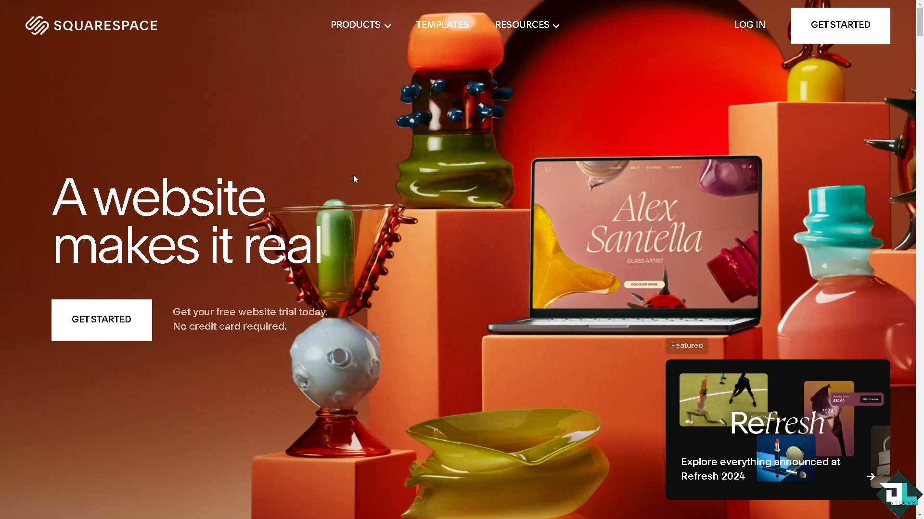
mouse_move(402, 179)
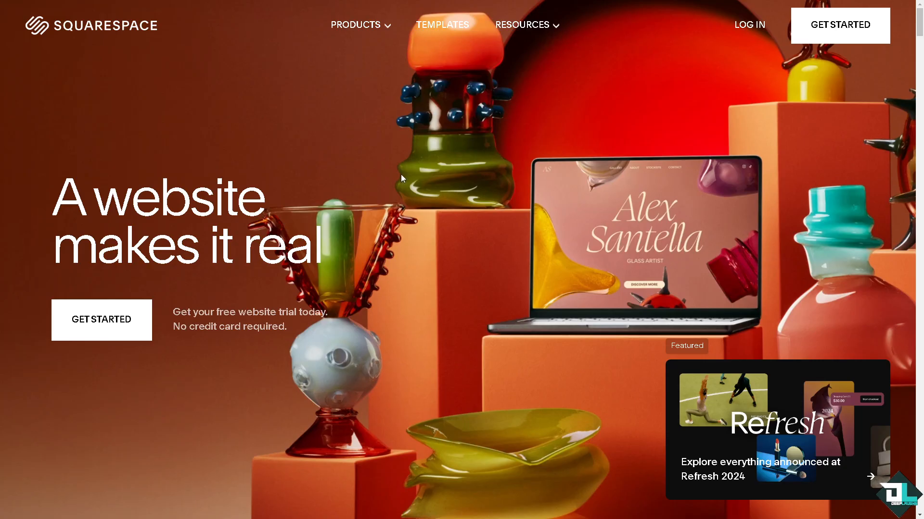
mouse_move(748, 25)
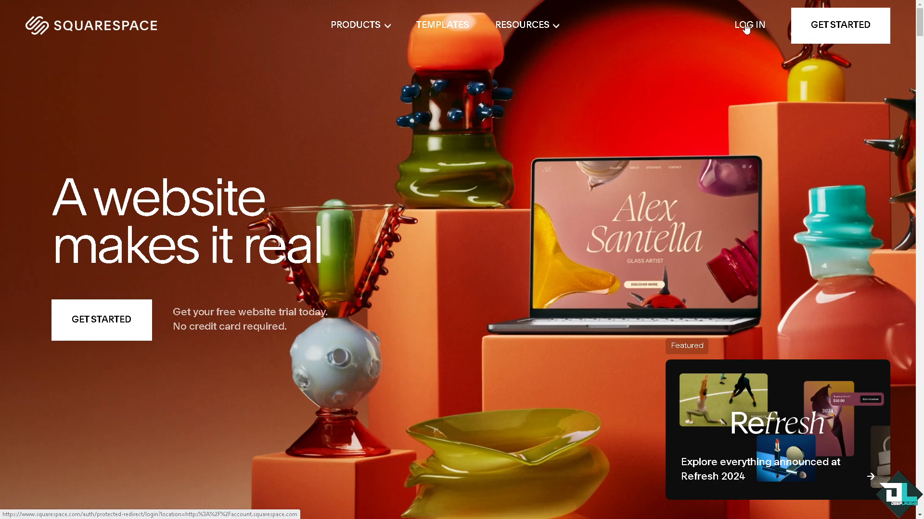
mouse_move(191, 115)
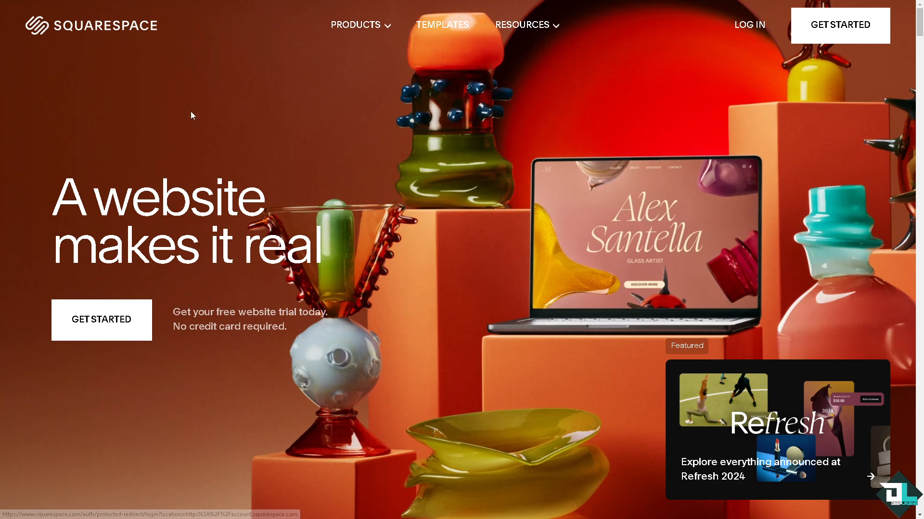
Step: Sign in to Squarespace via the login and Create Account pages with an existing account
left_click(749, 25)
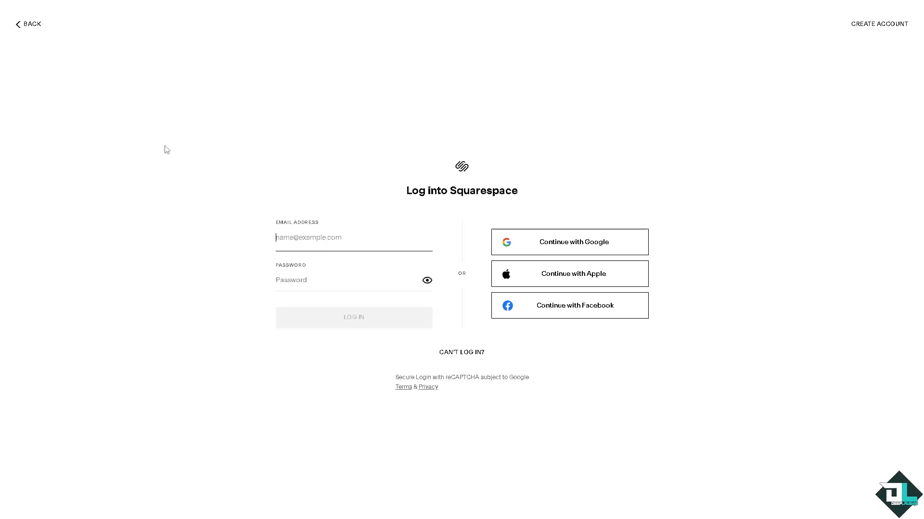
mouse_move(788, 89)
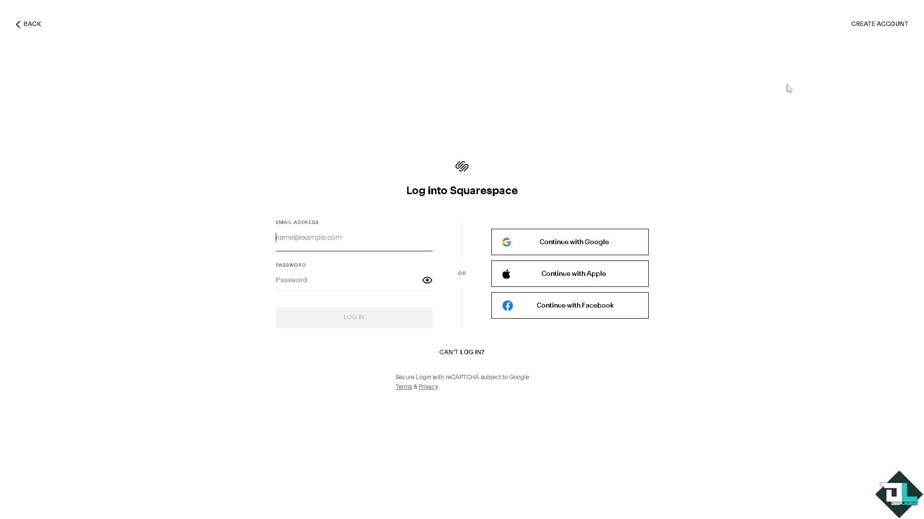
left_click(878, 24)
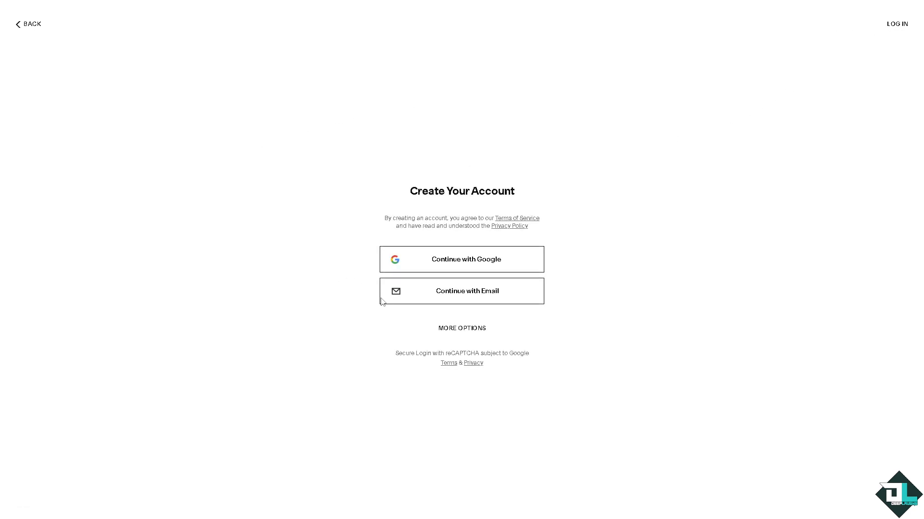
left_click(462, 328)
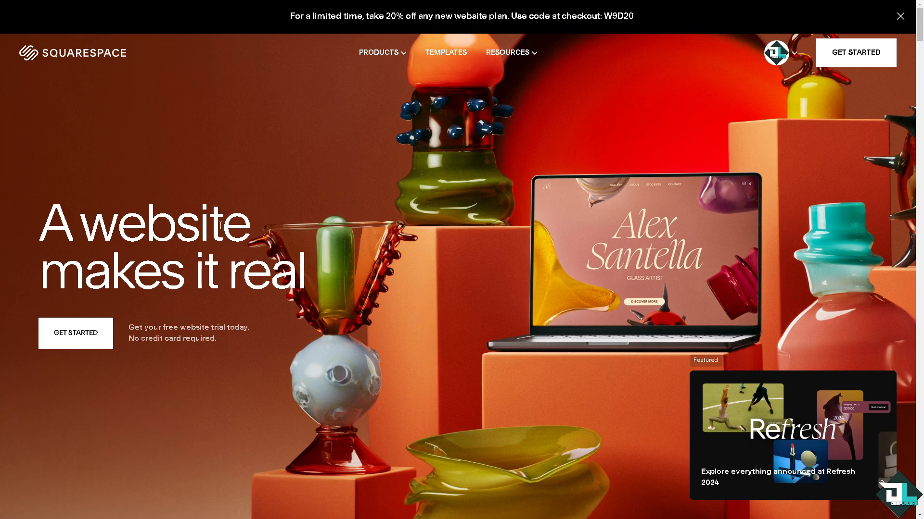
mouse_move(647, 133)
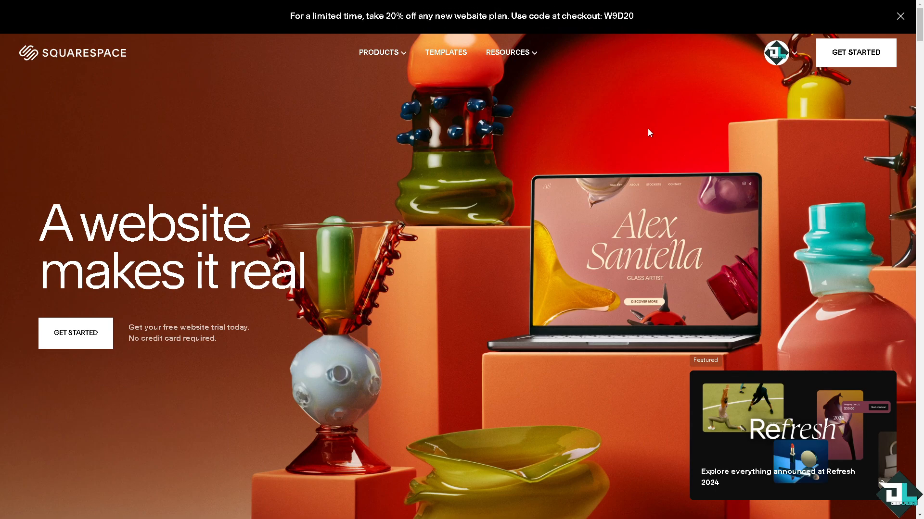
mouse_move(787, 57)
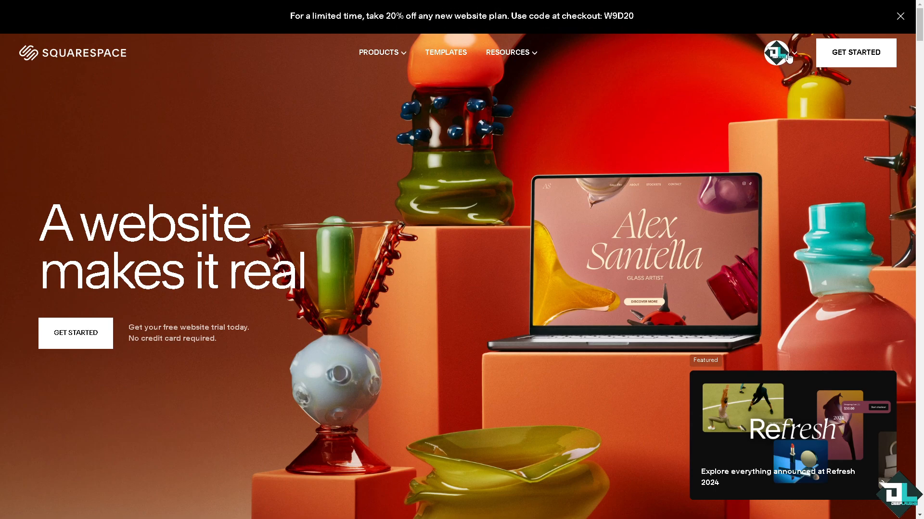
Step: Reach the account dashboard listing the Deep Laughs site from the profile menu
left_click(776, 52)
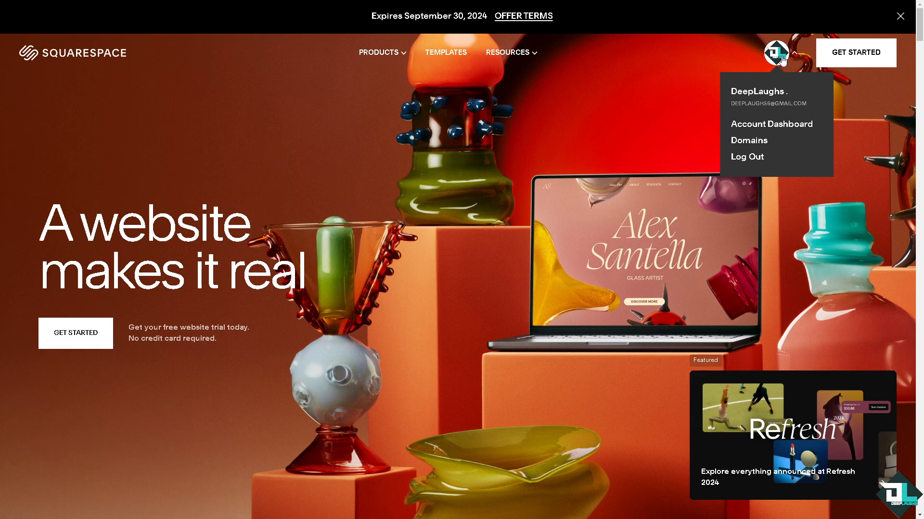
mouse_move(762, 129)
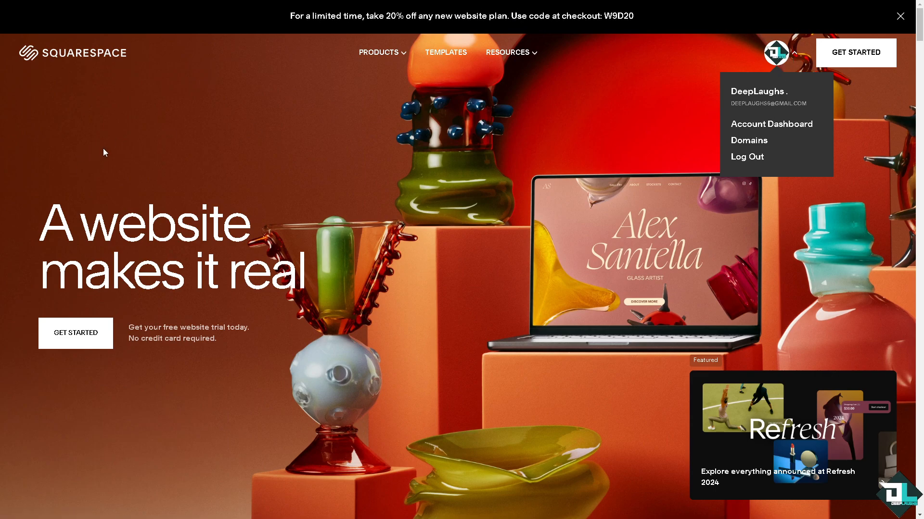
left_click(770, 124)
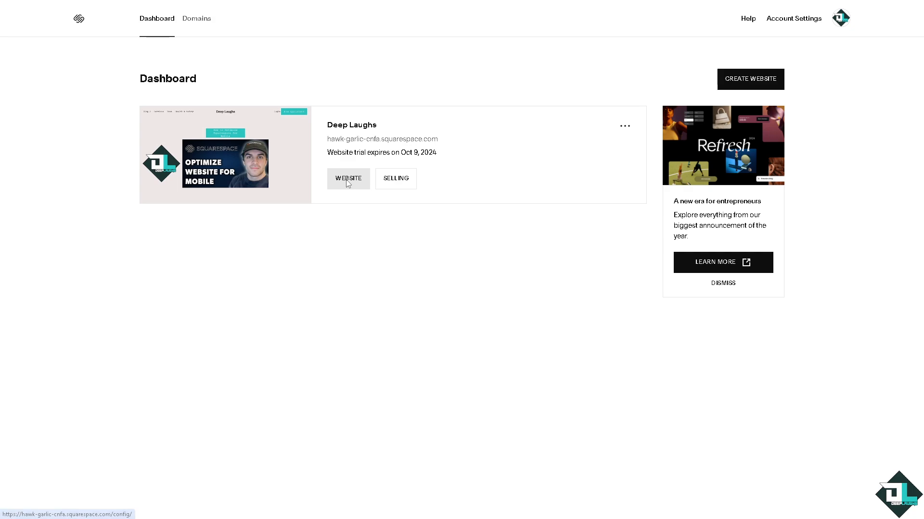
Step: Bring the Deep Laughs homepage into the page editor from its site card
left_click(348, 179)
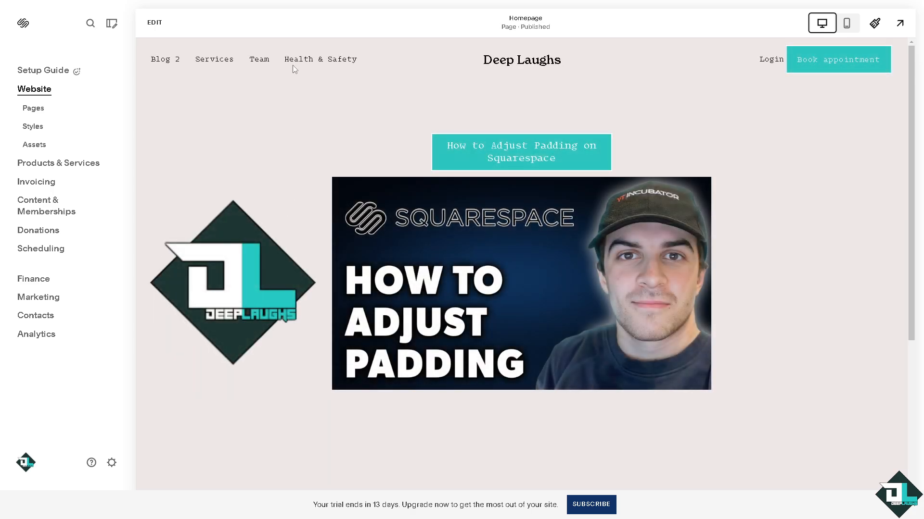
mouse_move(154, 22)
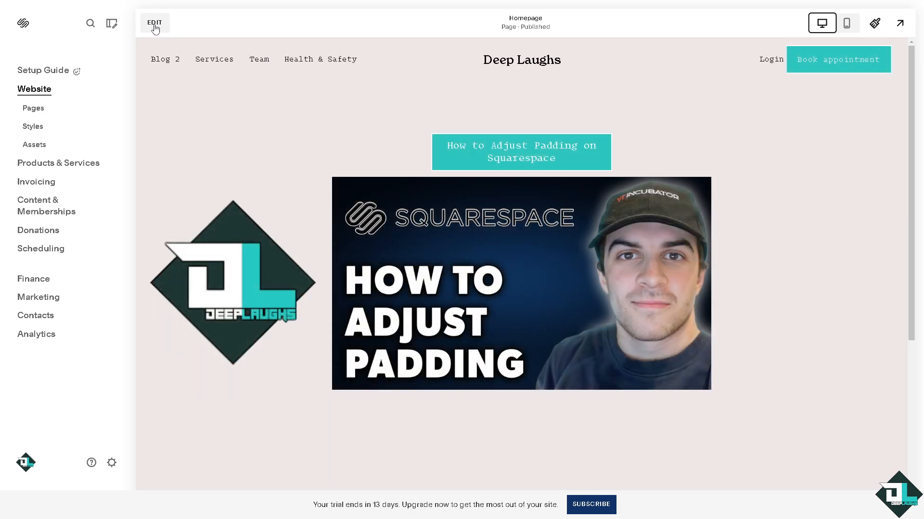
left_click(154, 22)
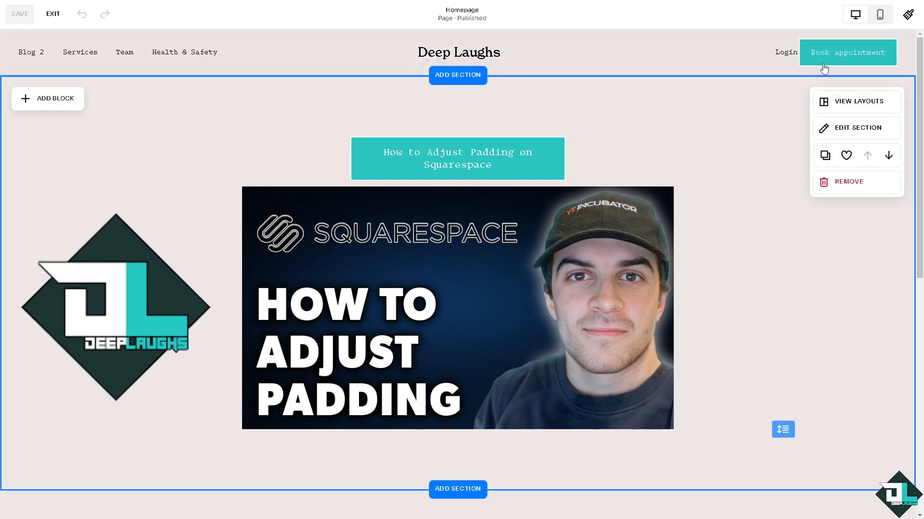
mouse_move(656, 148)
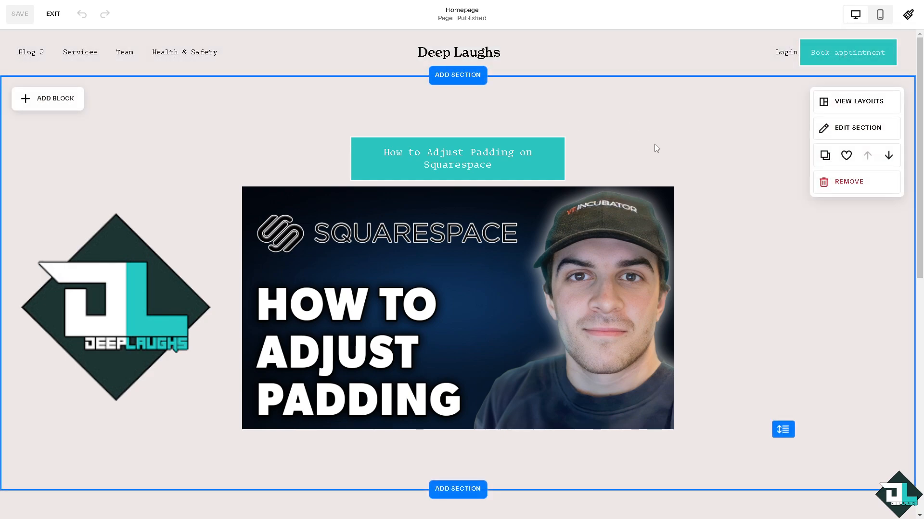
mouse_move(854, 15)
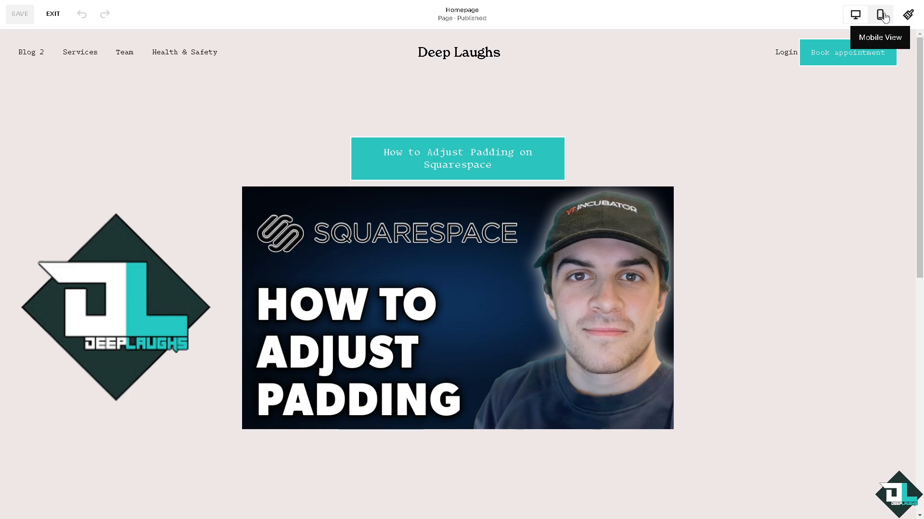
mouse_move(907, 14)
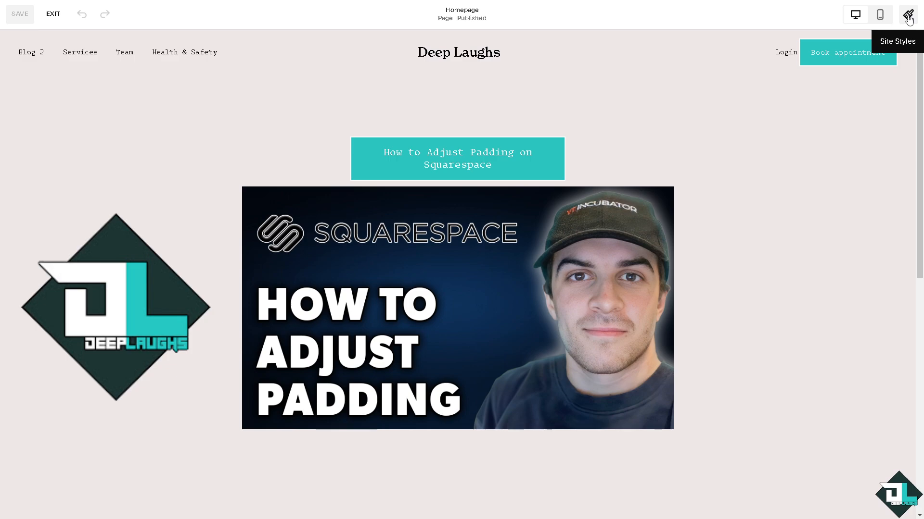
Step: Show the Spacing style settings (page width 1800px, site margin 2vw) under Miscellaneous
left_click(909, 14)
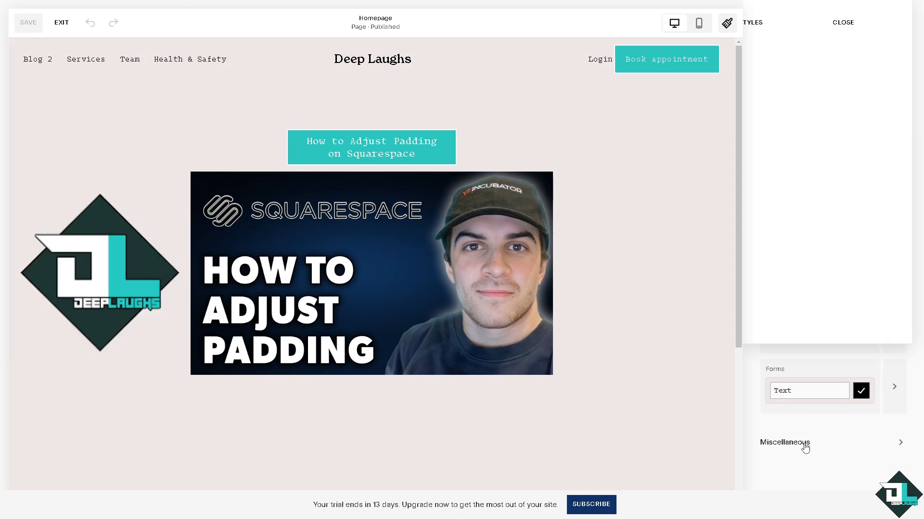
left_click(785, 443)
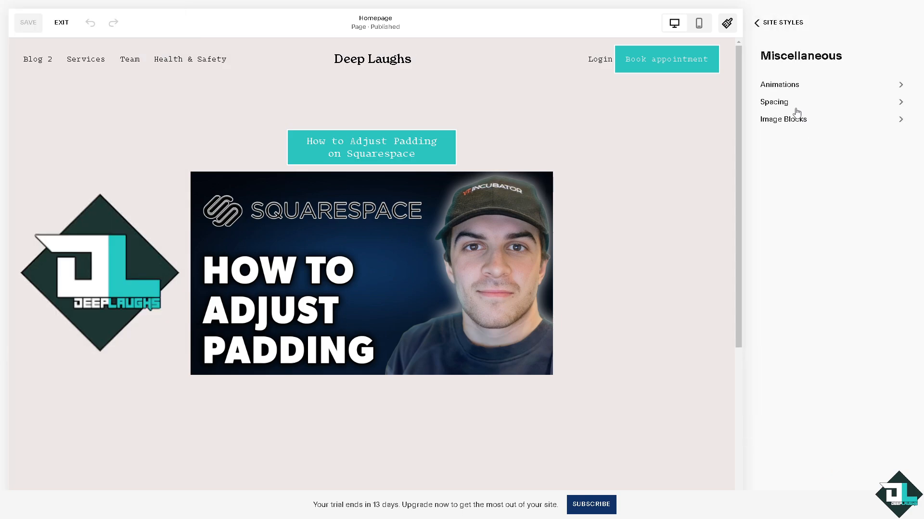
left_click(774, 101)
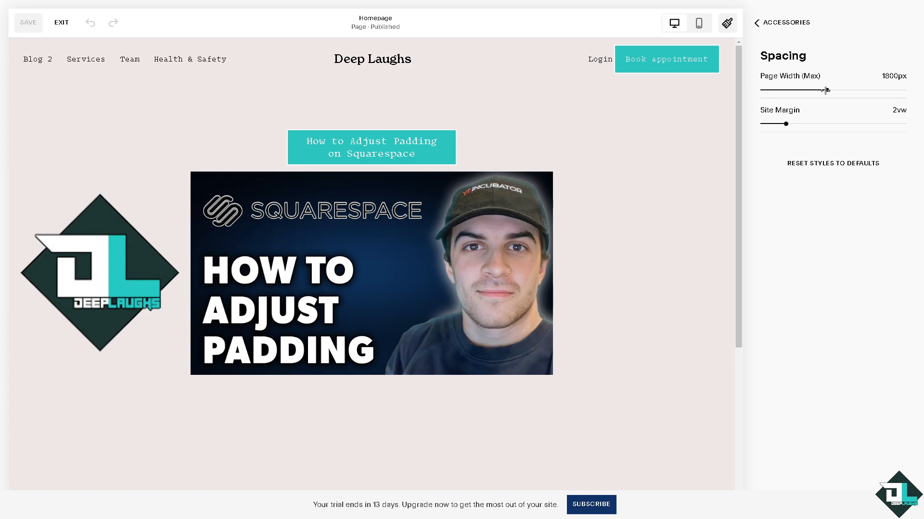
Step: Set the maximum page width to 1960px and the site margin to 8vw
left_click_drag(826, 90, 776, 91)
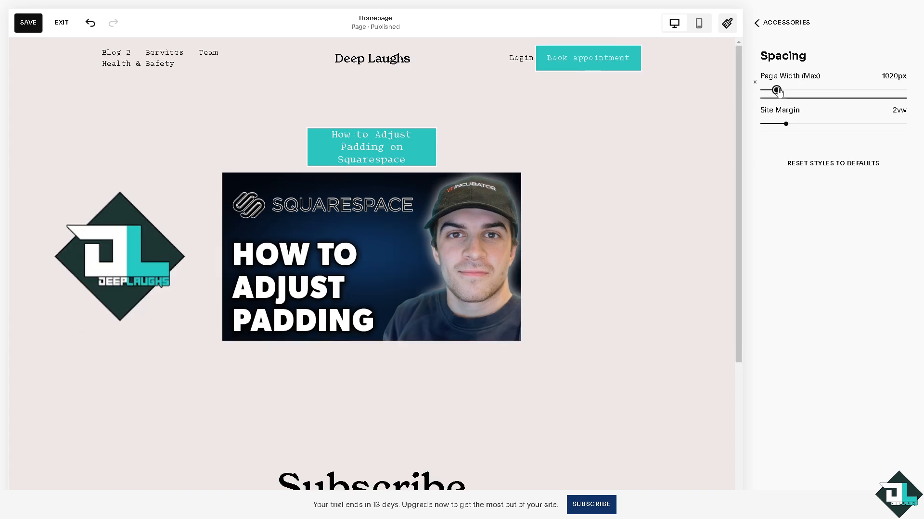
left_click_drag(777, 90, 807, 91)
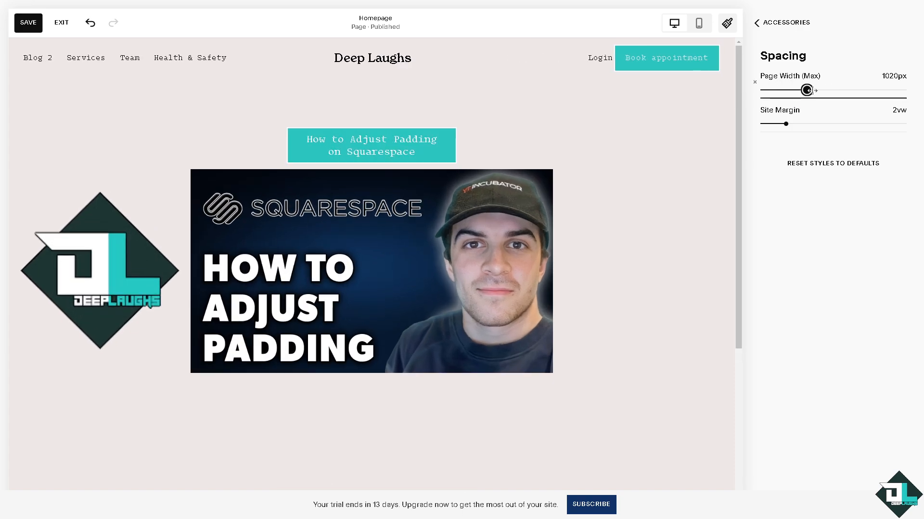
left_click_drag(806, 90, 823, 91)
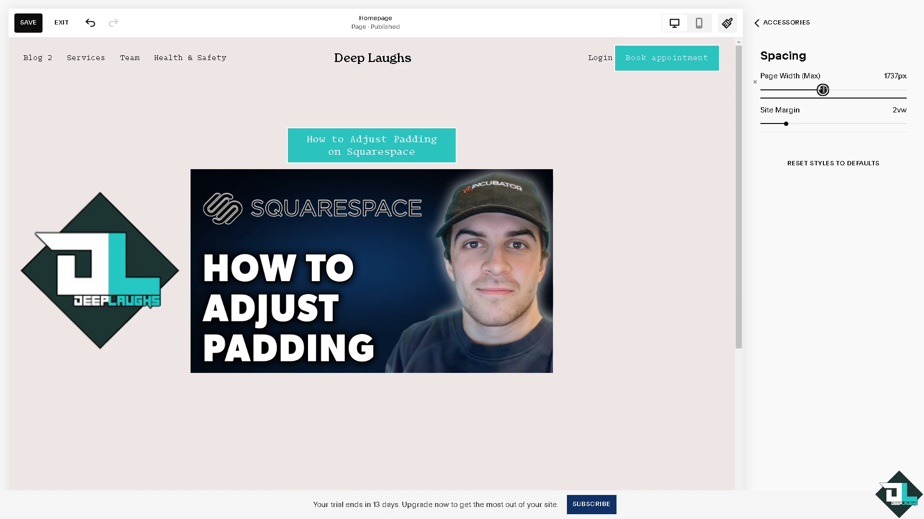
left_click_drag(822, 90, 830, 90)
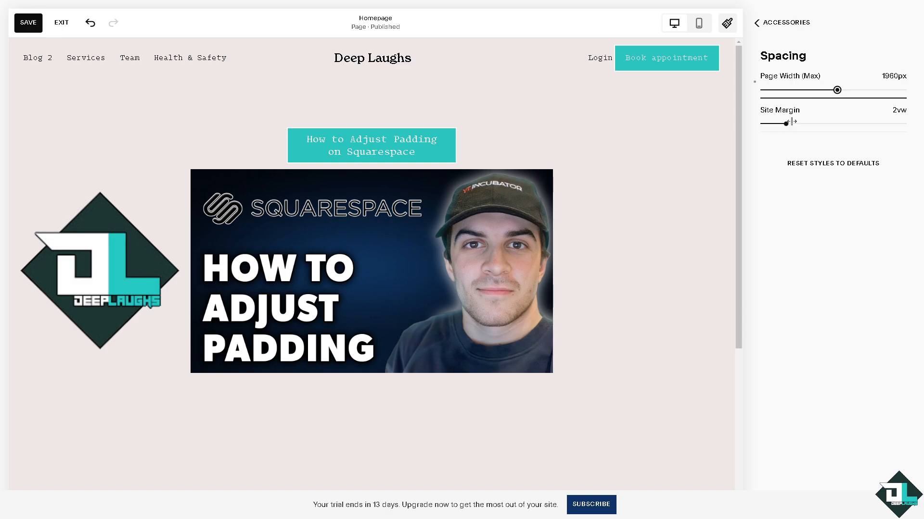
left_click_drag(785, 122, 857, 122)
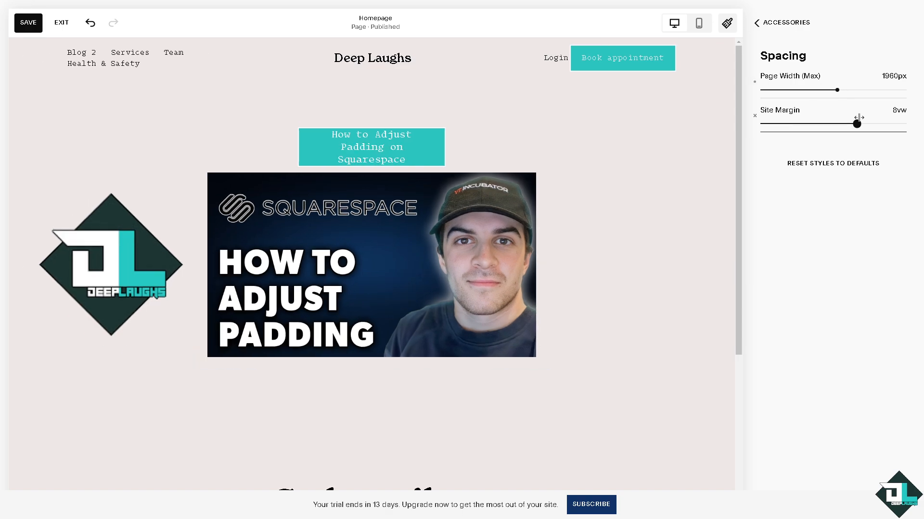
left_click_drag(857, 121, 857, 124)
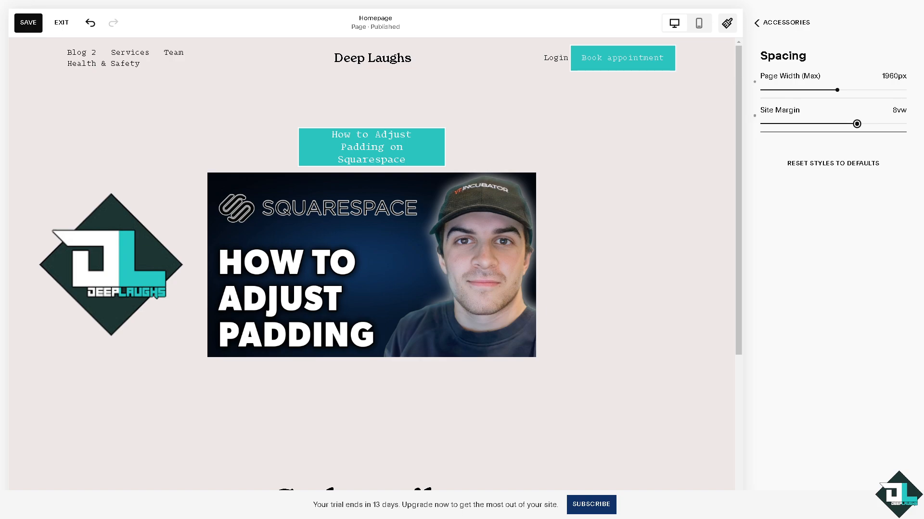
left_click_drag(857, 124, 865, 124)
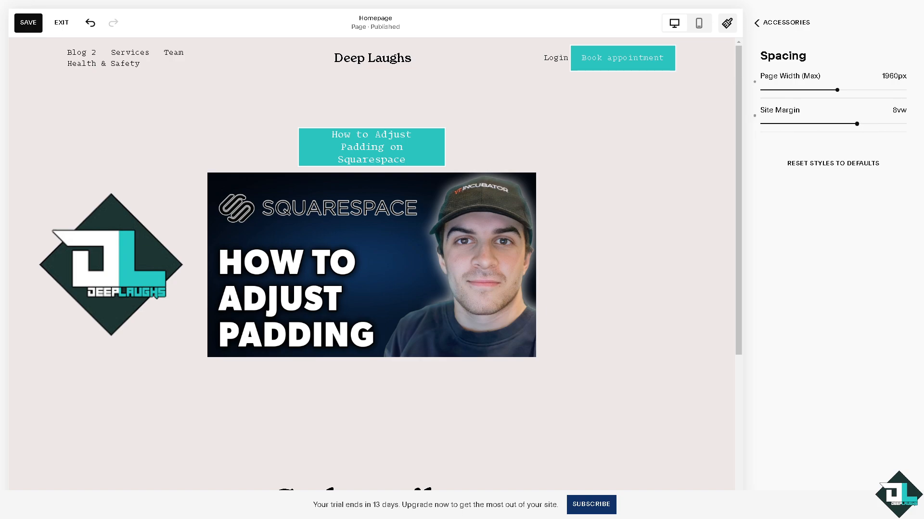
mouse_move(698, 23)
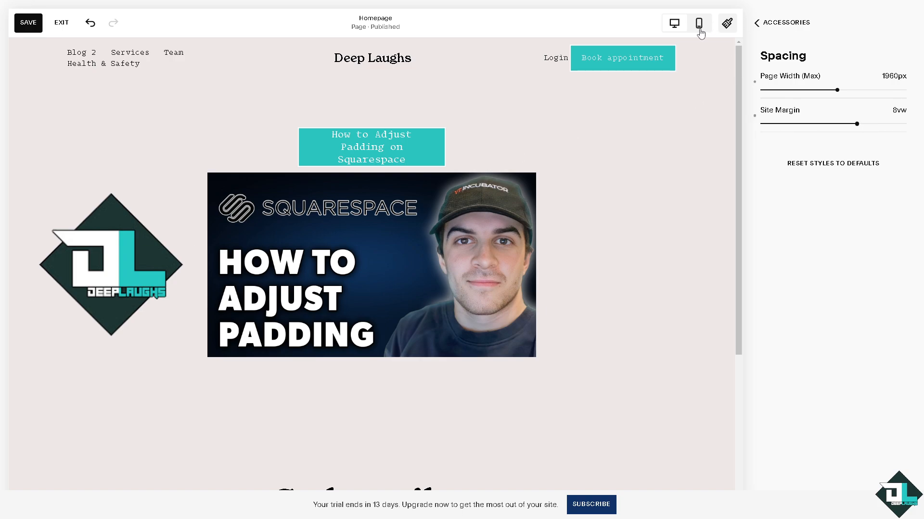
Step: In phone preview, adjust page width to 2057px and site margin to 7vw
left_click(699, 23)
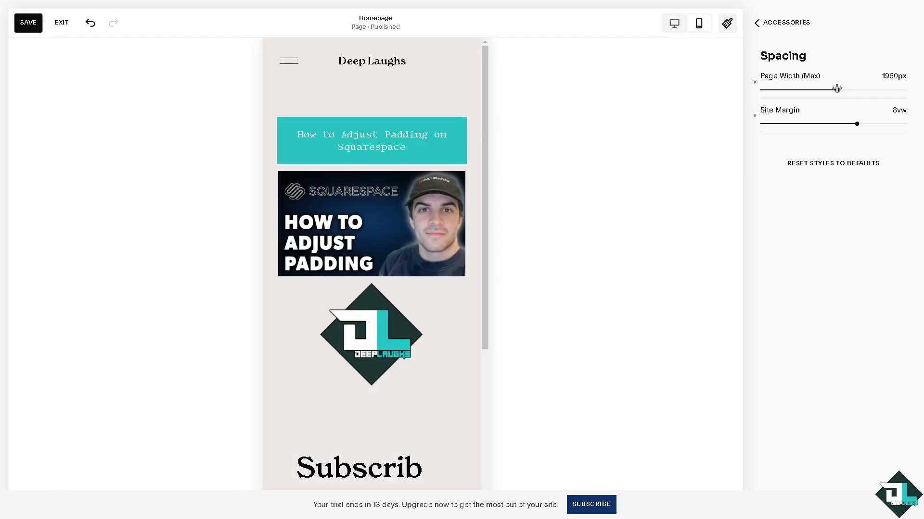
left_click_drag(835, 88, 810, 88)
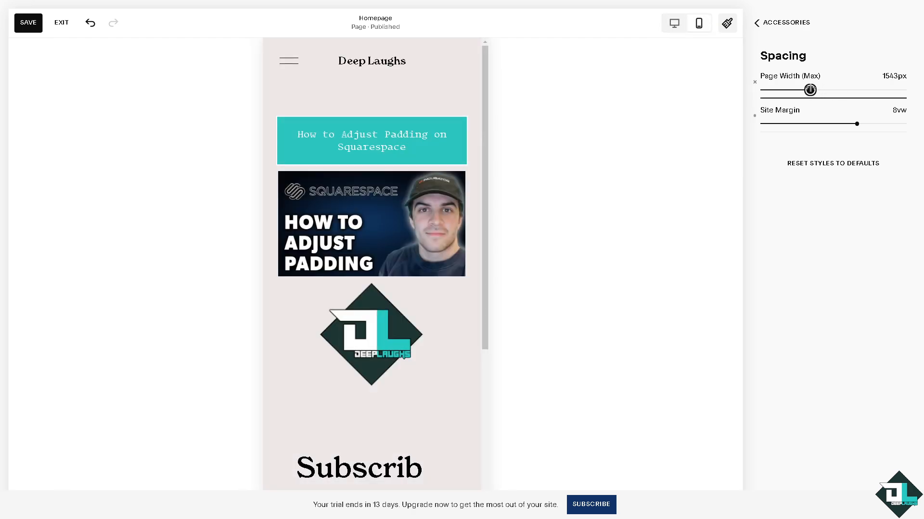
left_click_drag(810, 89, 796, 88)
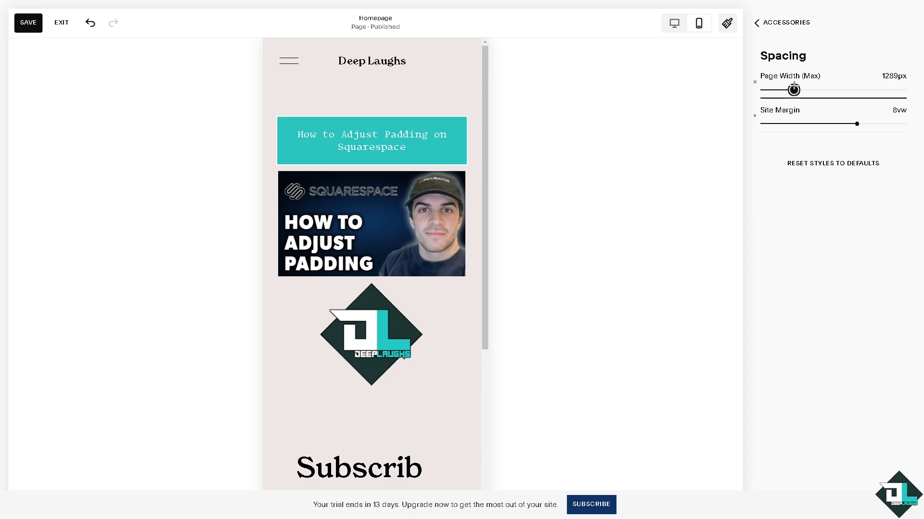
left_click_drag(850, 124, 798, 122)
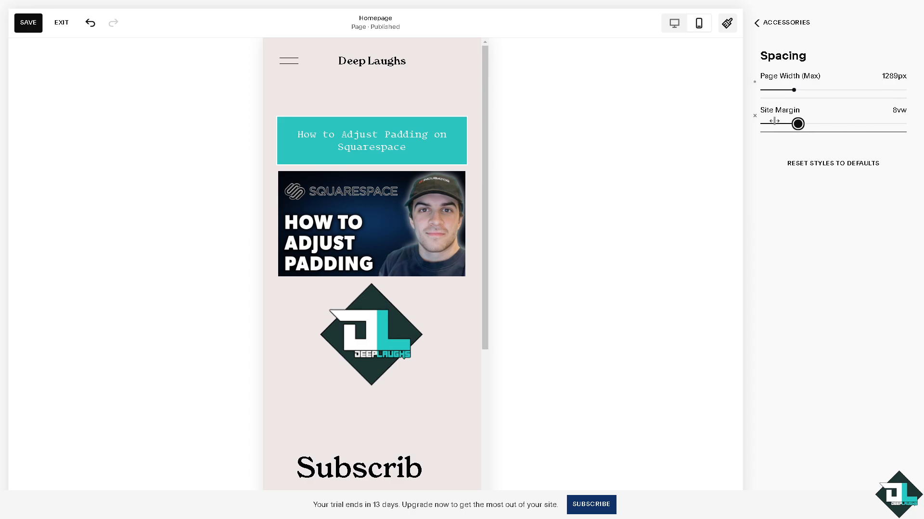
left_click_drag(798, 123, 832, 122)
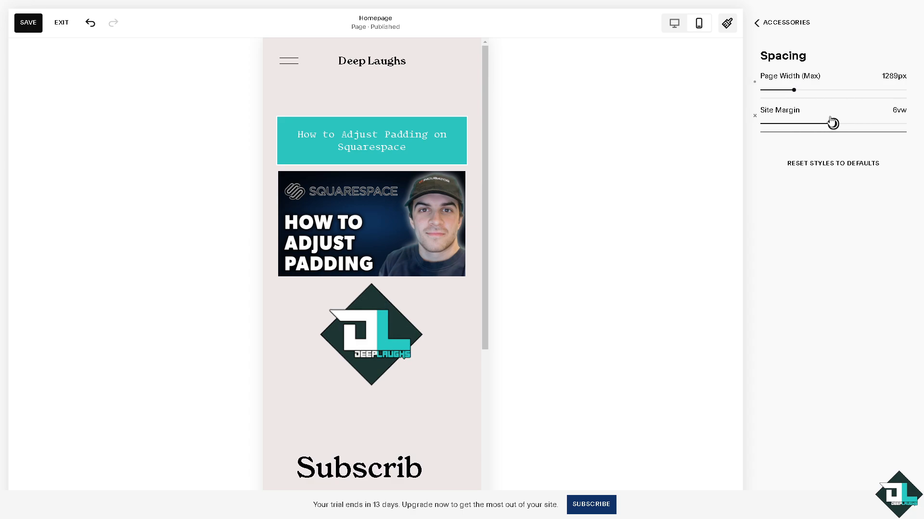
left_click_drag(796, 89, 844, 89)
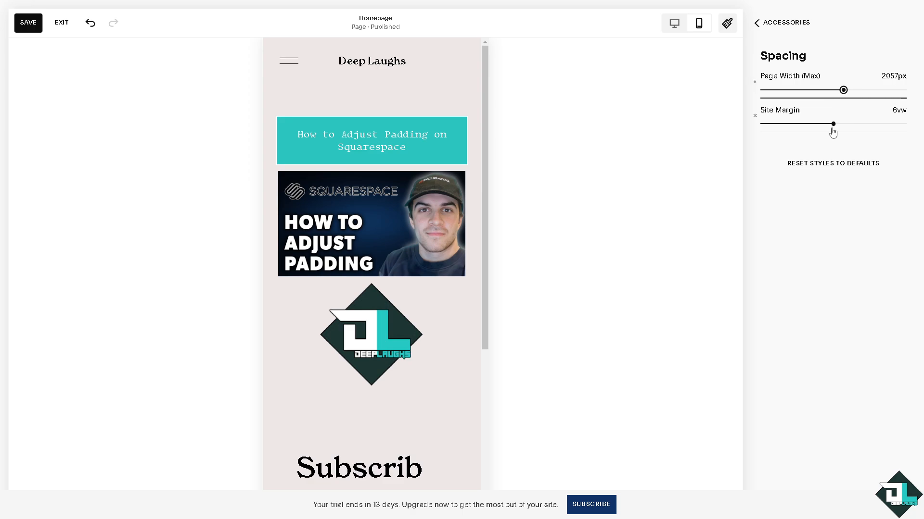
left_click_drag(833, 124, 846, 124)
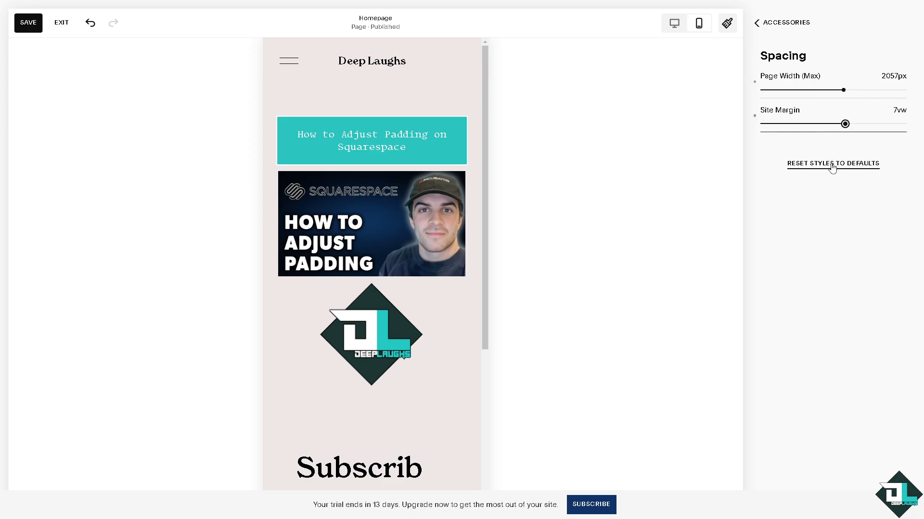
Step: Reset spacing styles to defaults, restoring 1800px page width and 2vw margin
left_click(832, 163)
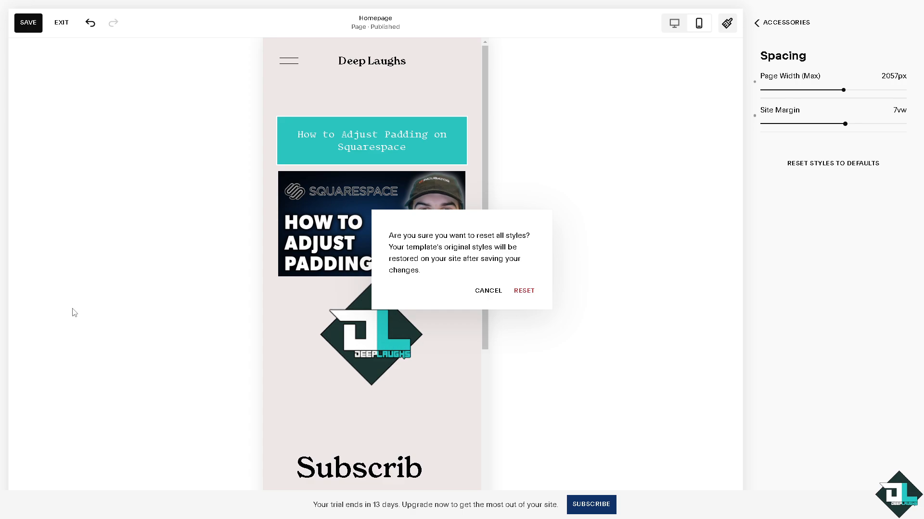
left_click(523, 291)
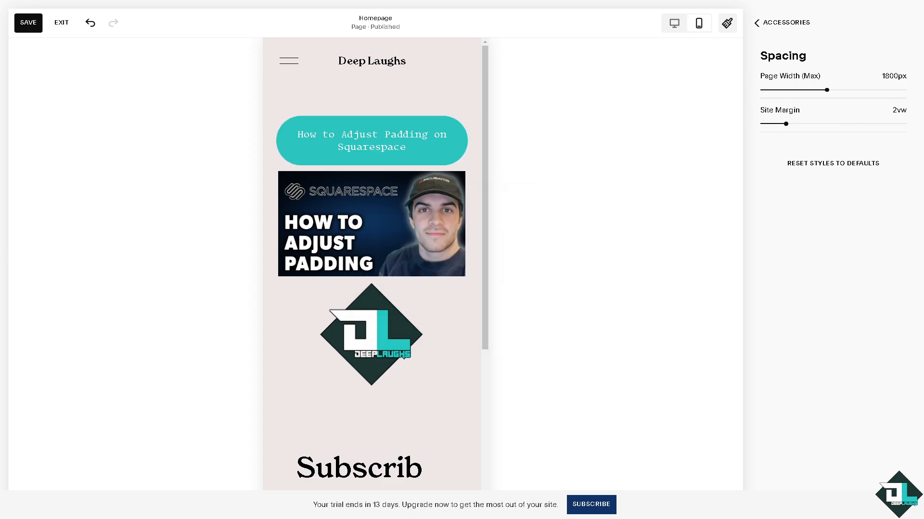
mouse_move(792, 44)
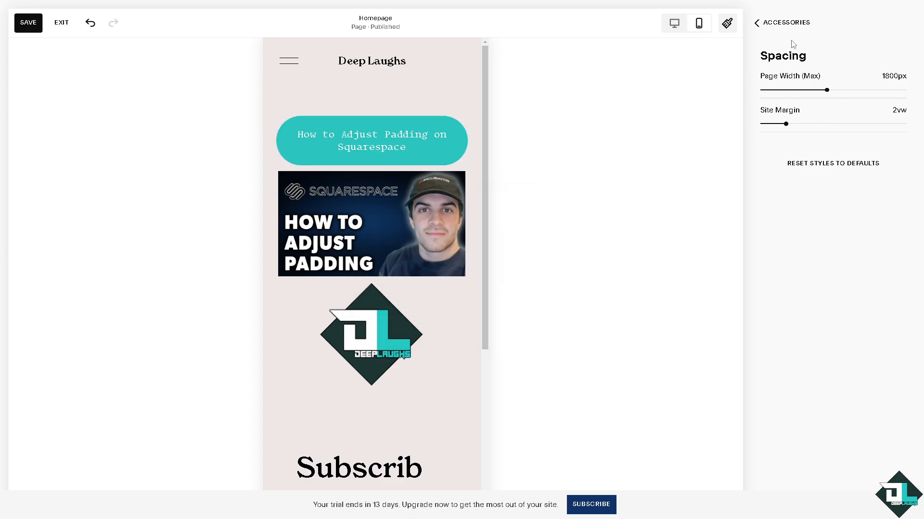
Step: Return to the Miscellaneous settings listing Animations, Spacing and Image Blocks
left_click(756, 22)
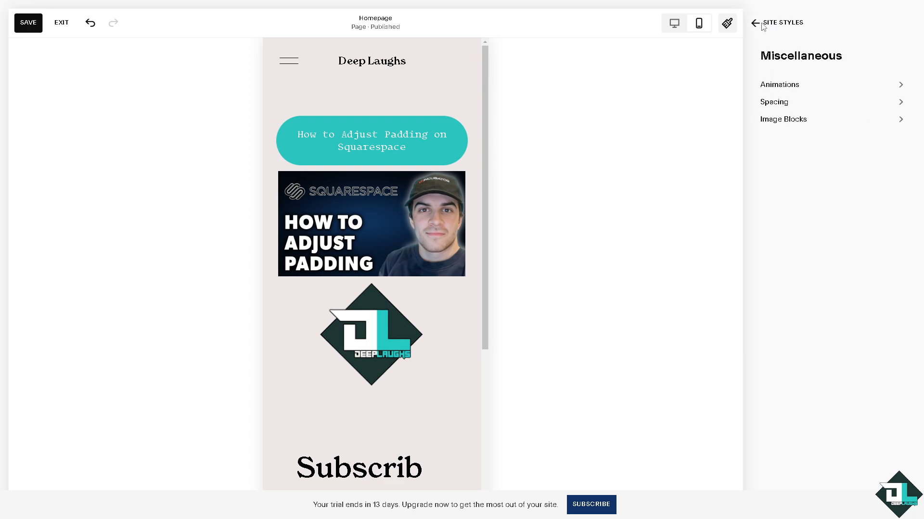
left_click(755, 22)
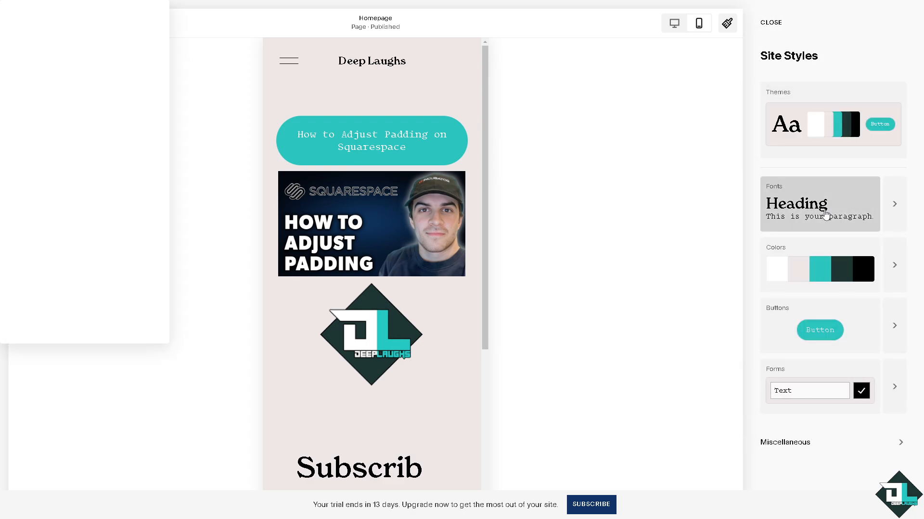
mouse_move(794, 88)
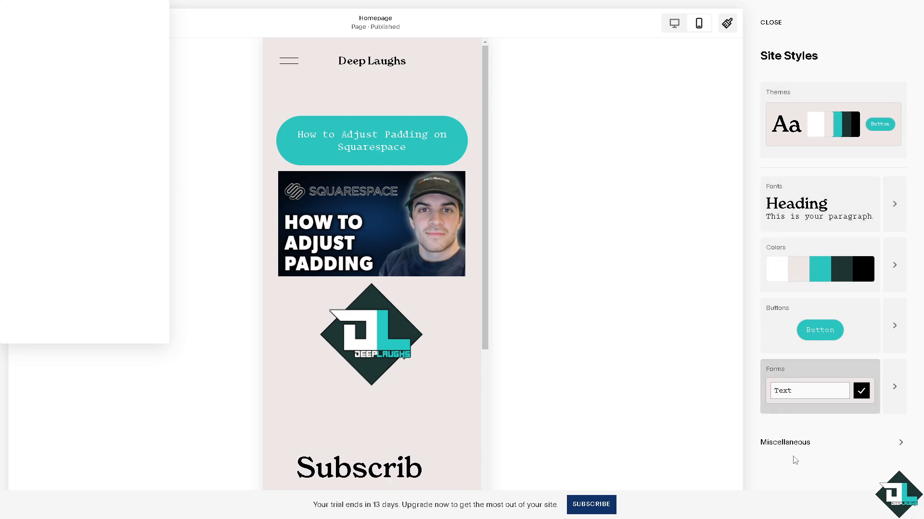
left_click(785, 442)
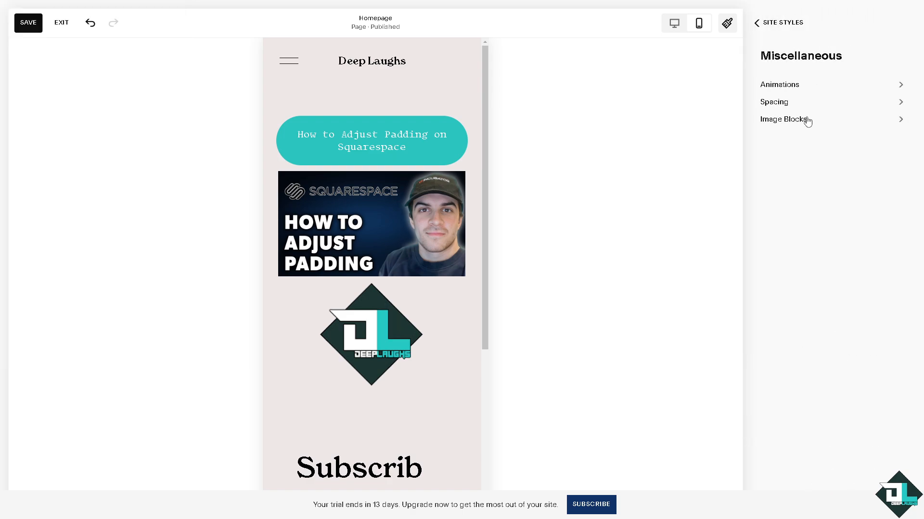
Step: Raise the Image Block Collage content padding from 17% to 81%
left_click(786, 119)
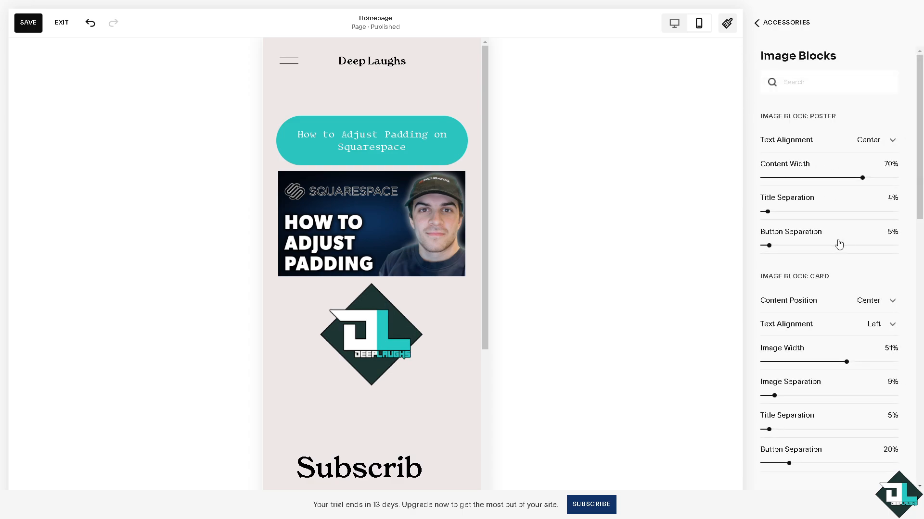
scroll("down", 3)
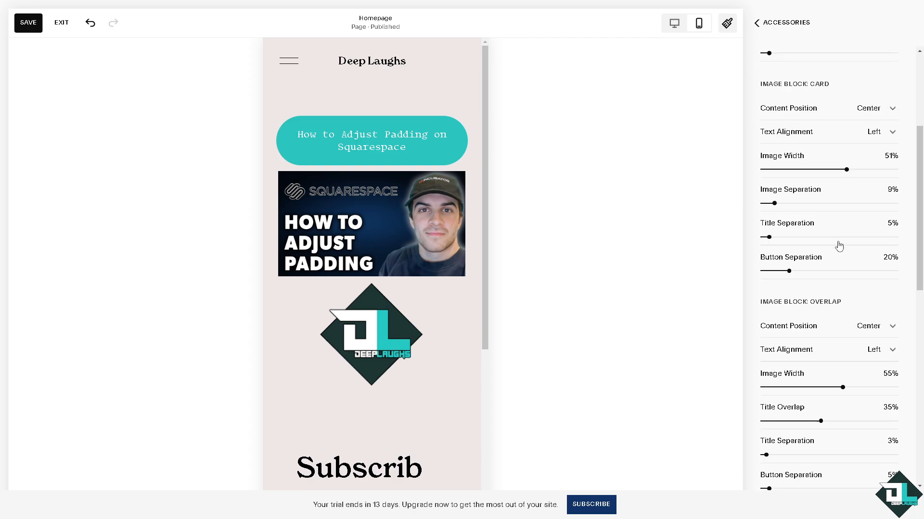
scroll("down", 3)
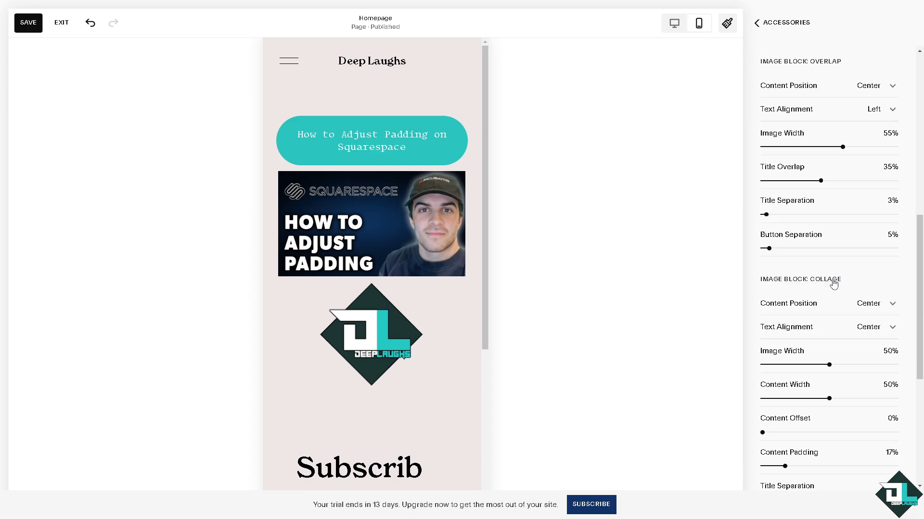
scroll("down", 3)
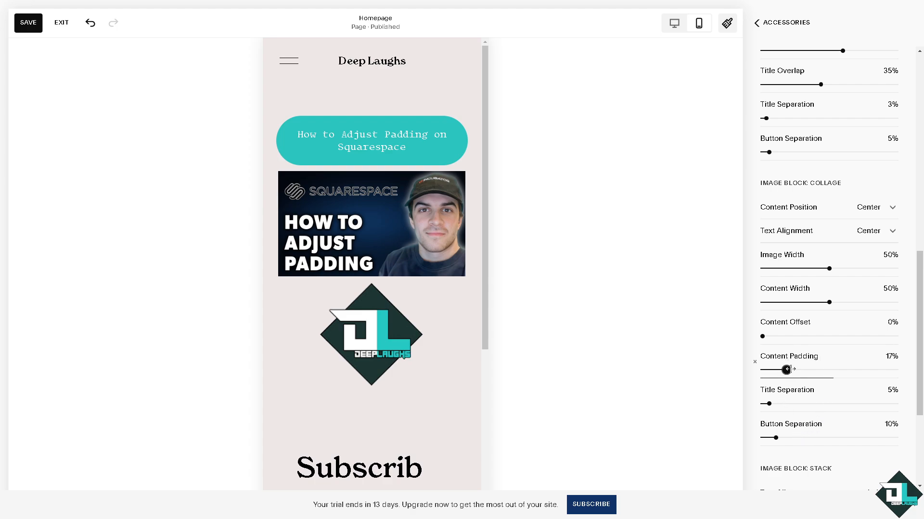
left_click_drag(786, 369, 864, 369)
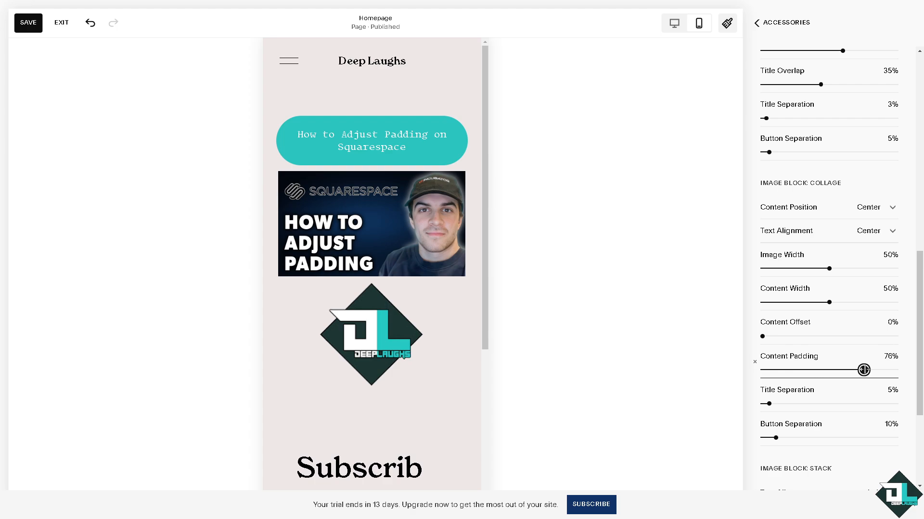
left_click_drag(863, 369, 870, 273)
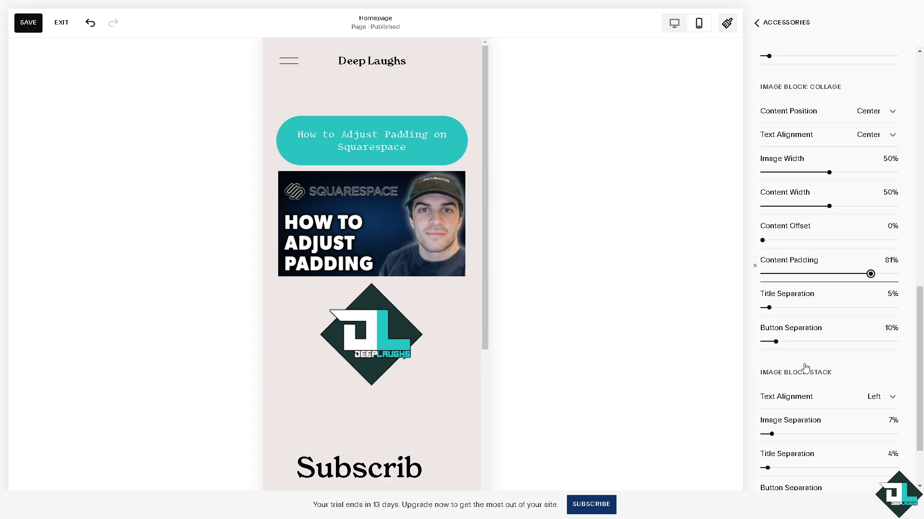
scroll("down", 3)
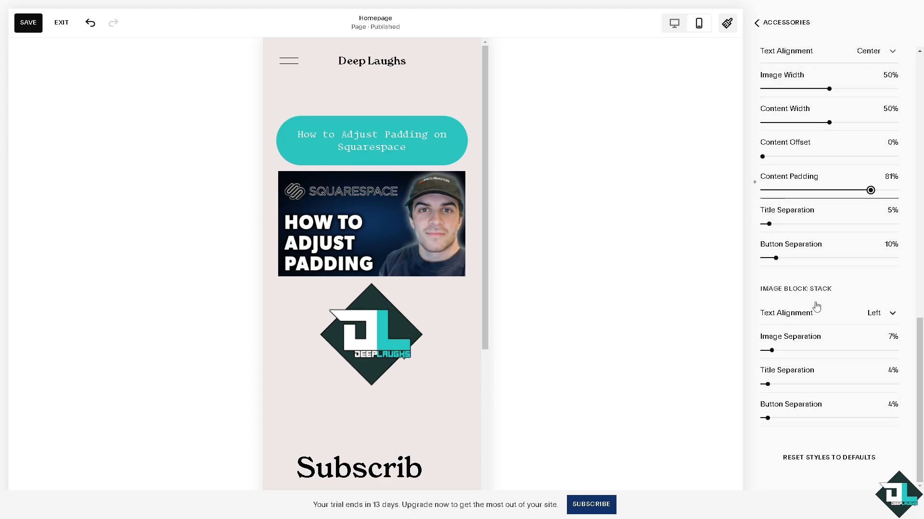
mouse_move(775, 101)
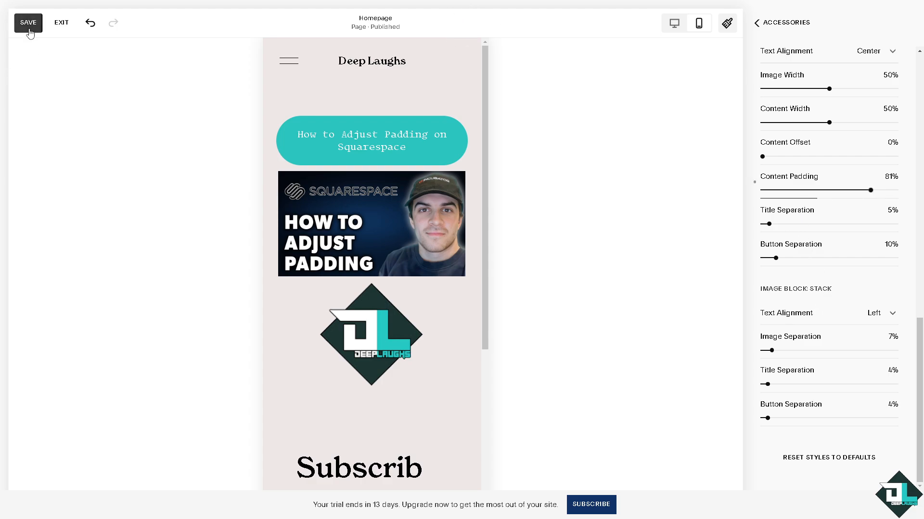
Step: Save the style changes and exit the editor to the site dashboard
left_click(28, 22)
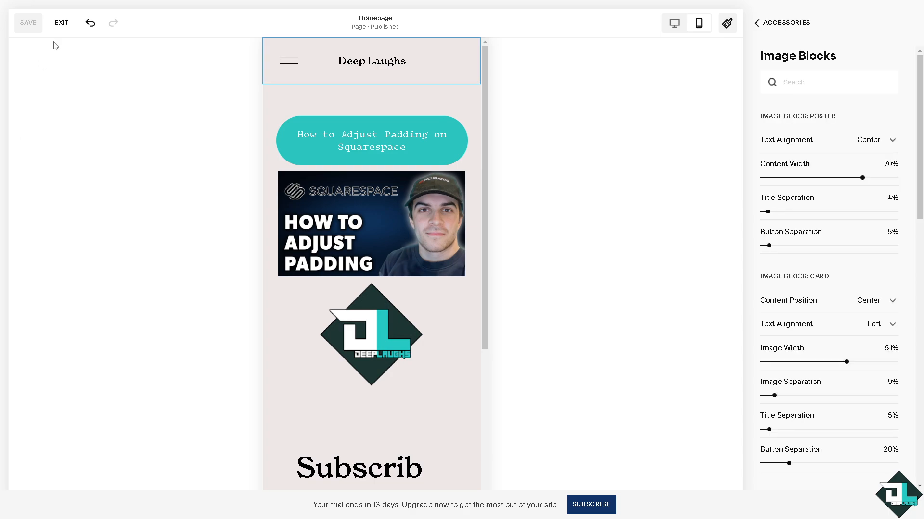
left_click(61, 22)
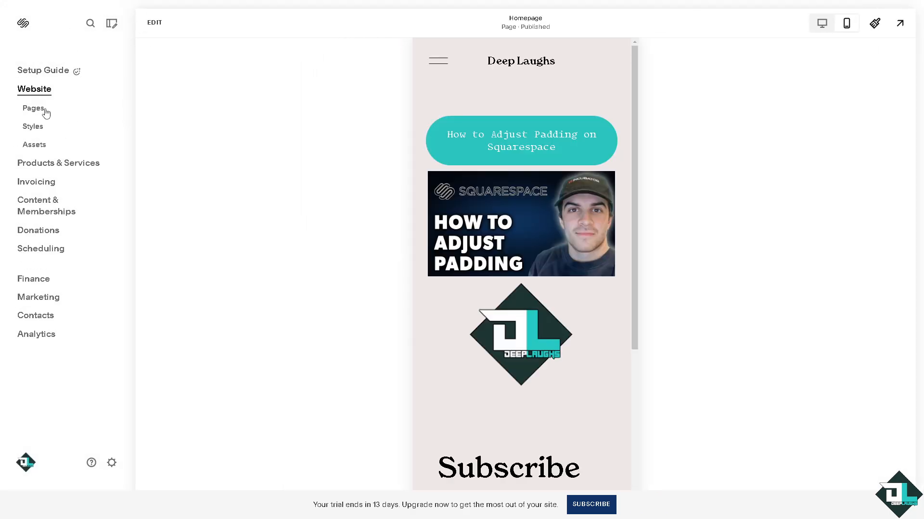
Step: Show the site's Pages list beside the homepage preview
left_click(33, 107)
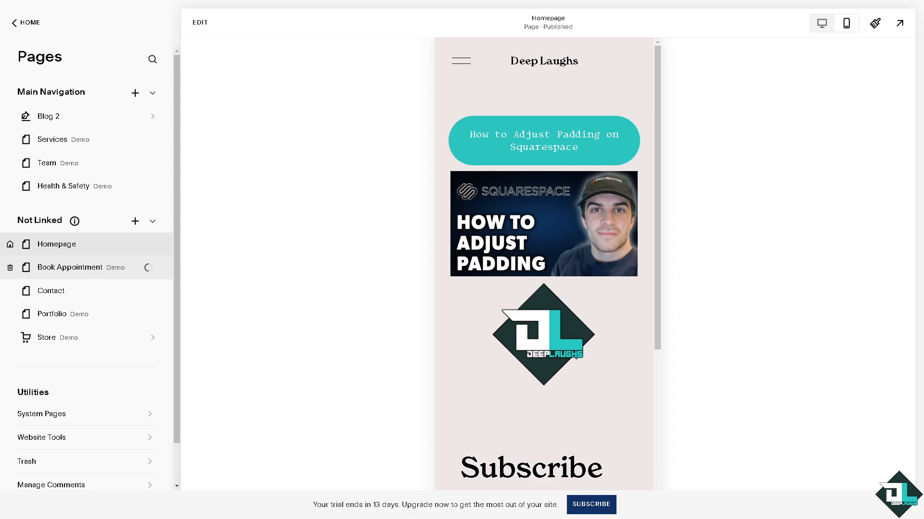
mouse_move(280, 298)
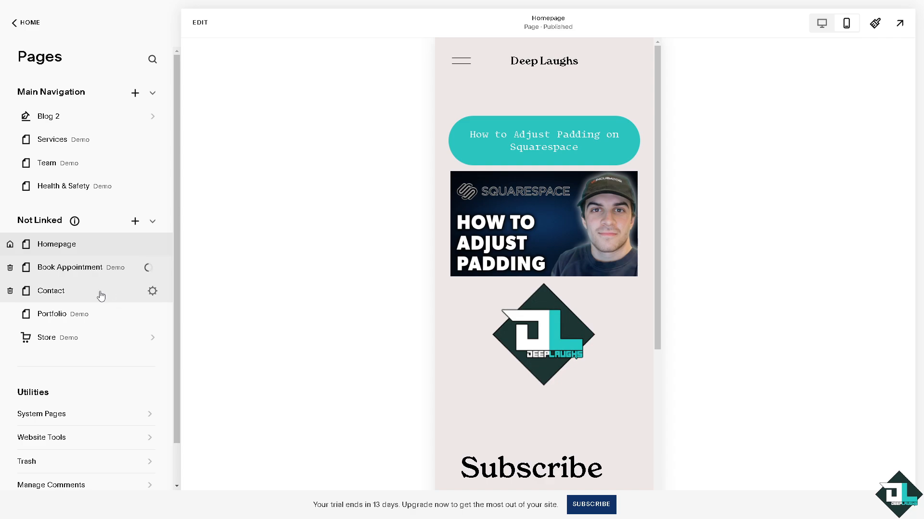
mouse_move(535, 294)
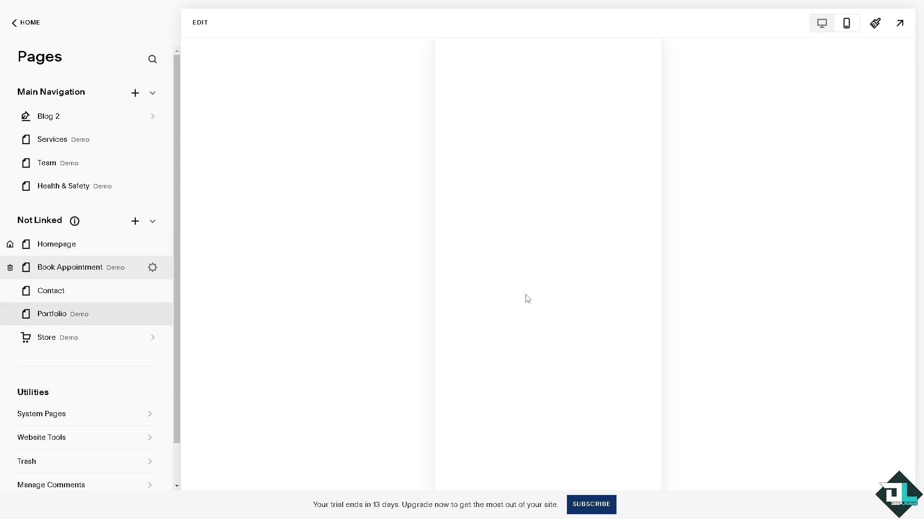
Step: Switch to the Book Appointment page and bring up its Site Styles Miscellaneous settings
left_click(69, 267)
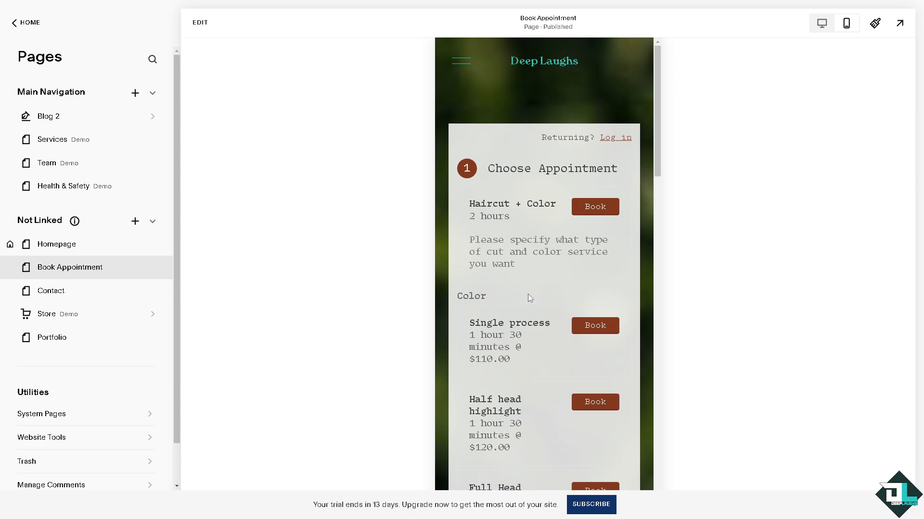
scroll("down", 3)
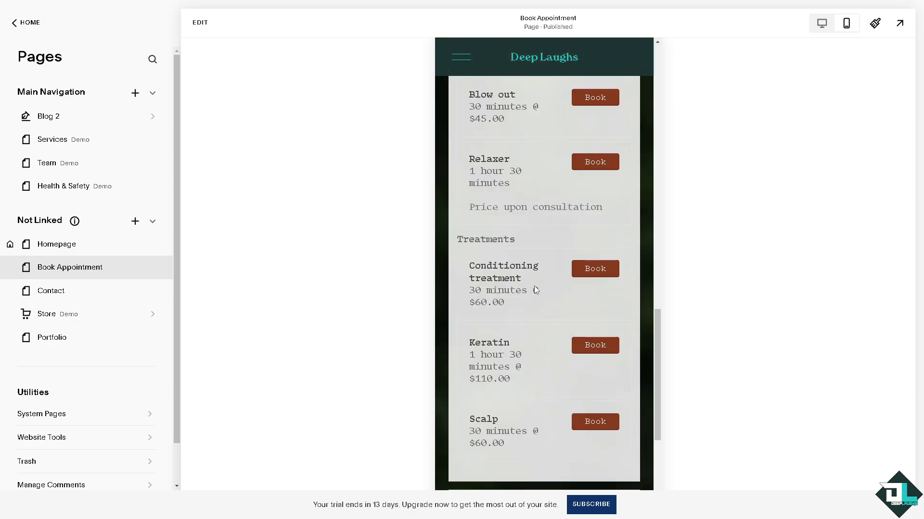
left_click(874, 23)
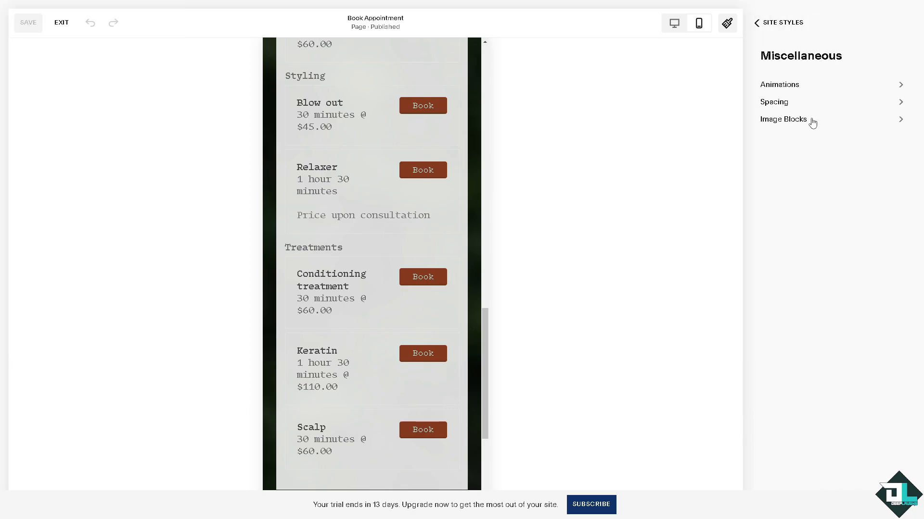
scroll("down", 3)
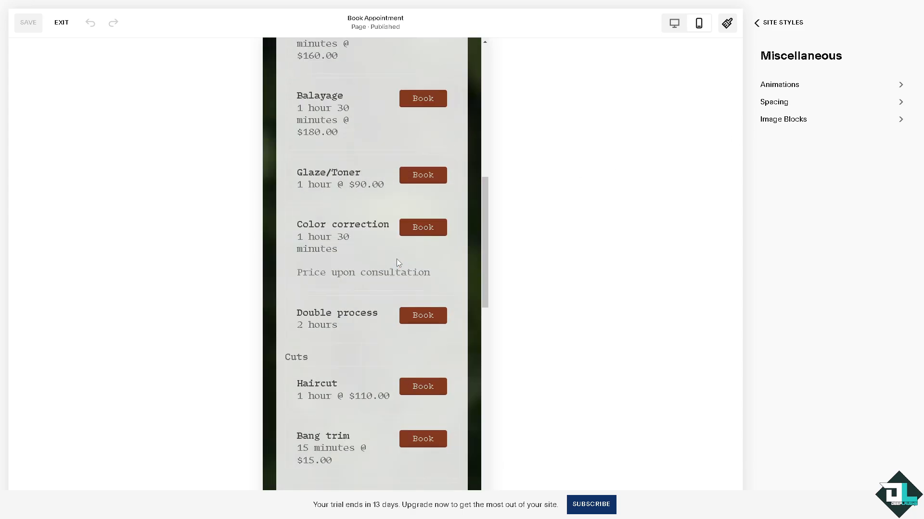